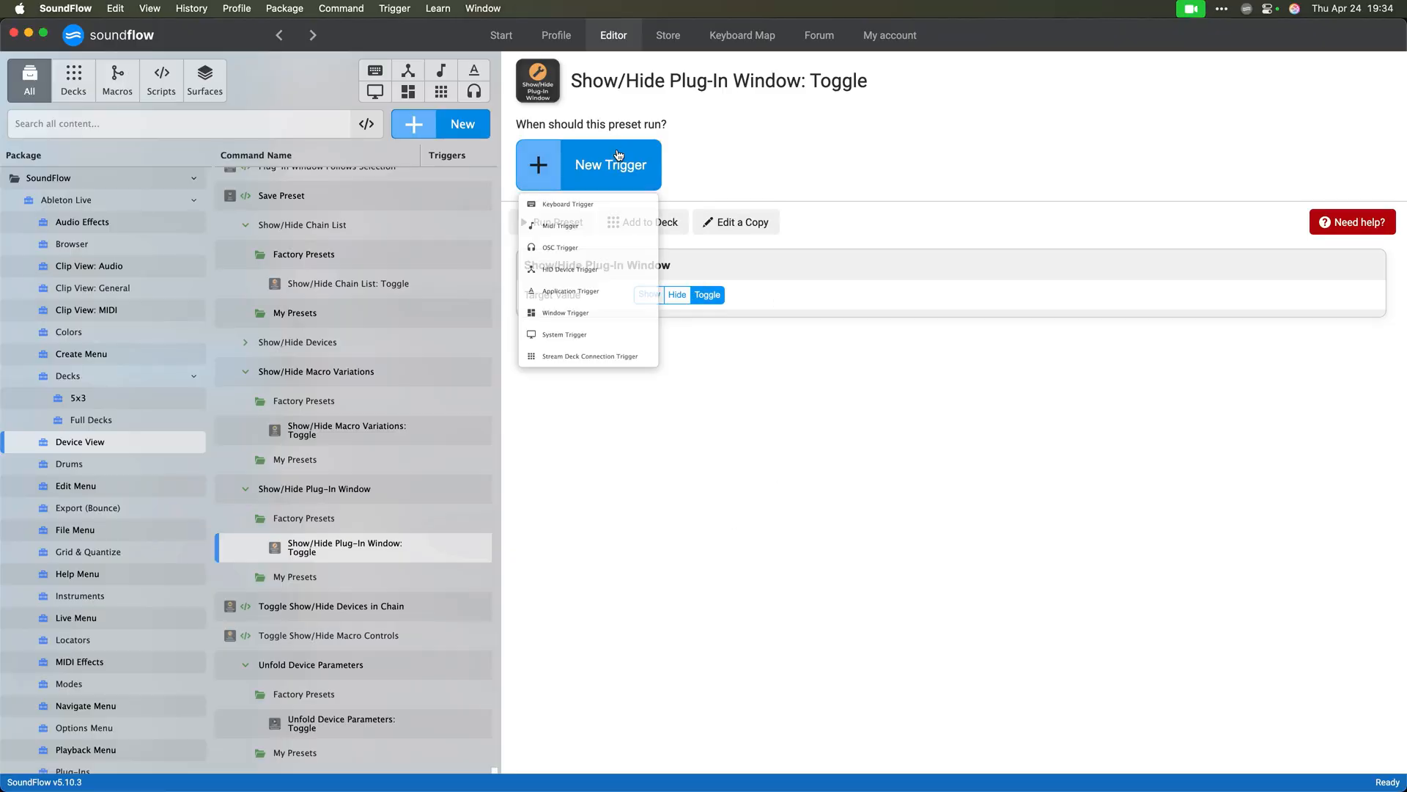
# Choose how the plug-in window command is triggered, then launch one of the song's scenes.
pyautogui.click(566, 203)
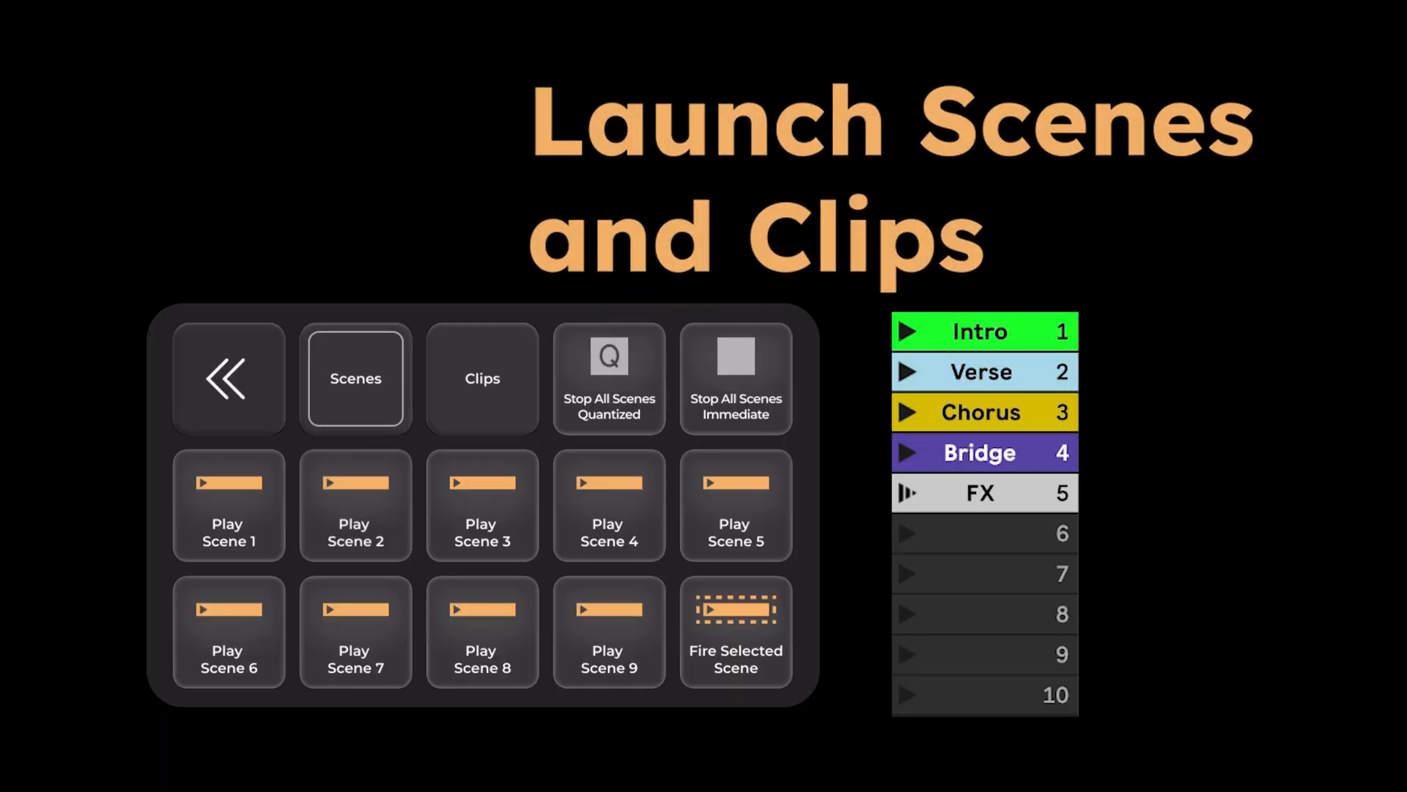
pyautogui.click(480, 379)
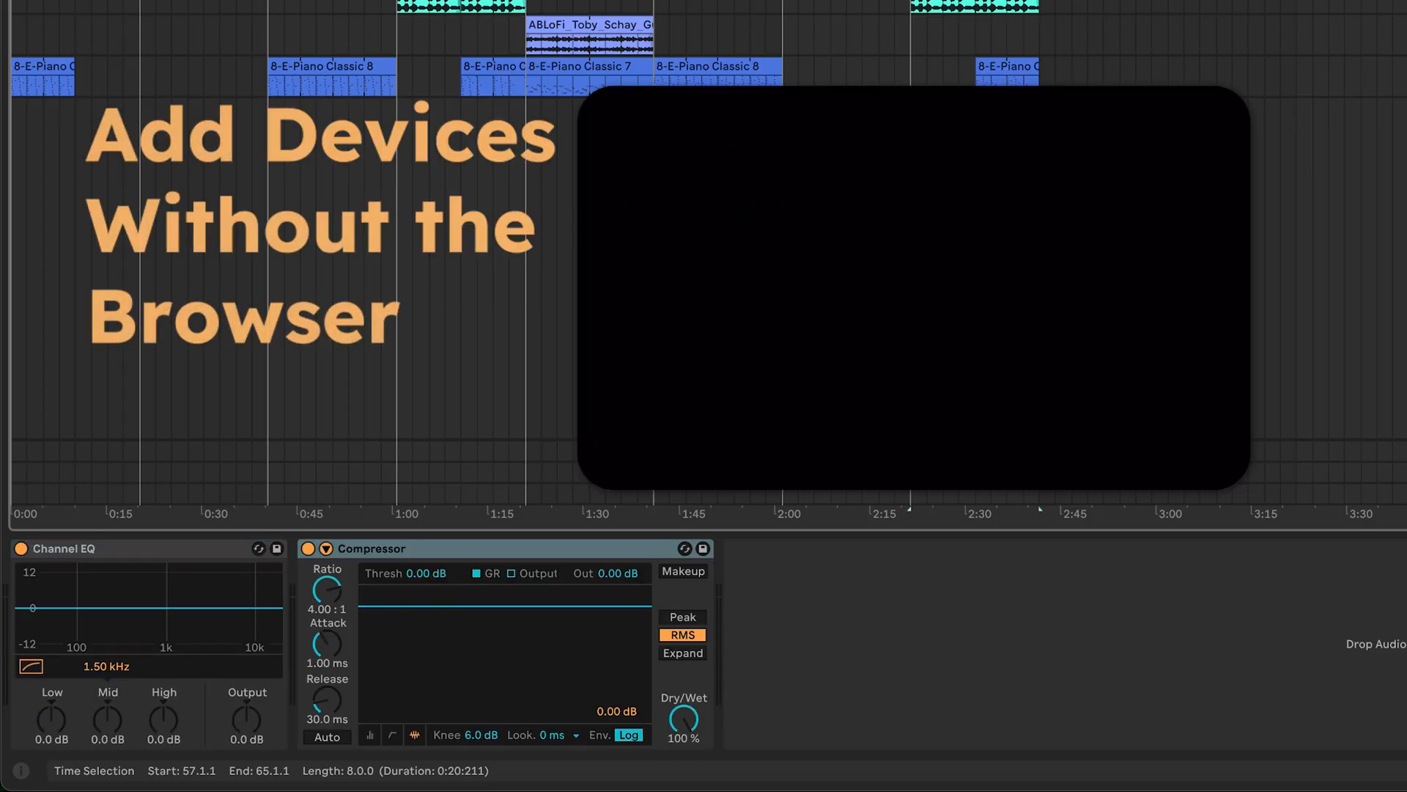
# Add the Overdrive effect to the track and bring up the loadable instruments.
pyautogui.click(913, 161)
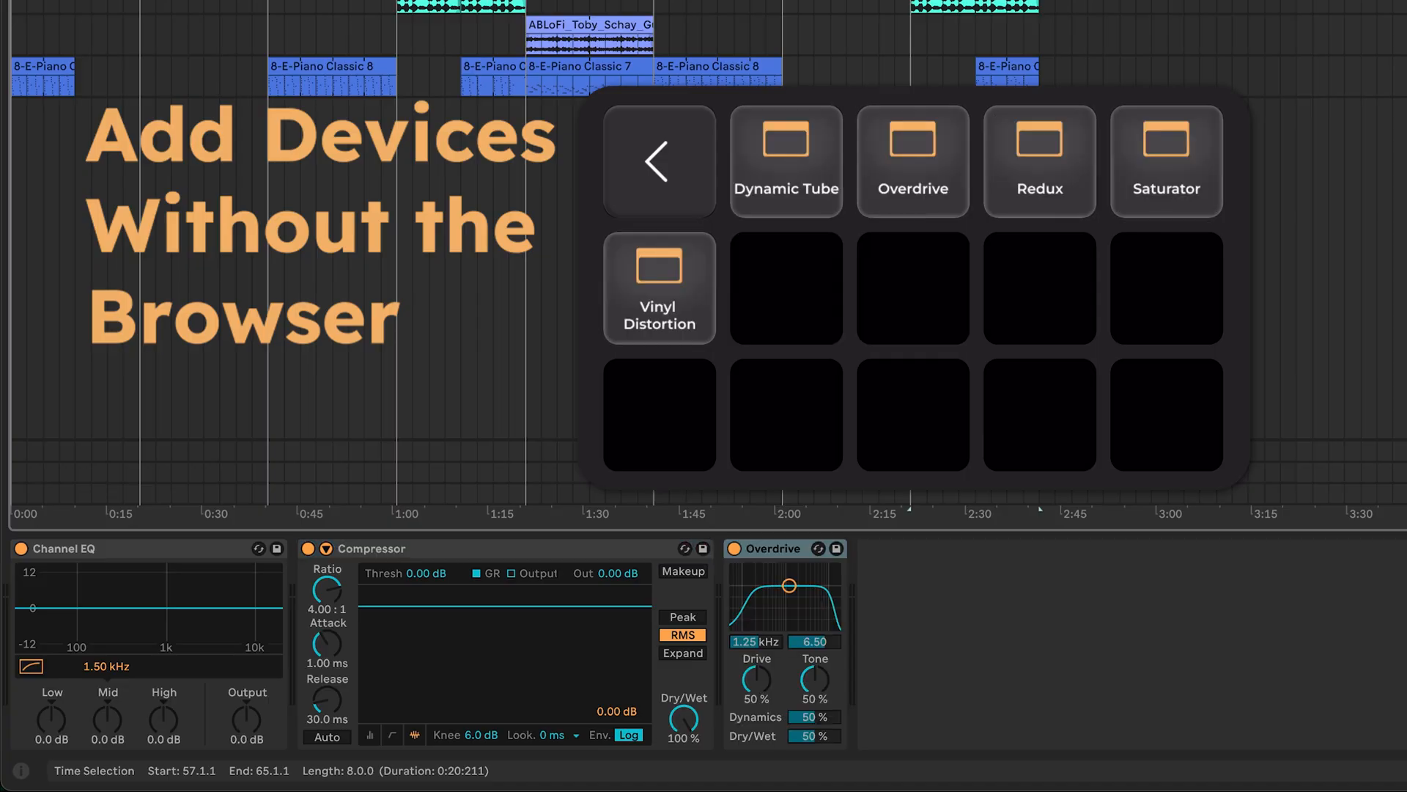
pyautogui.click(658, 162)
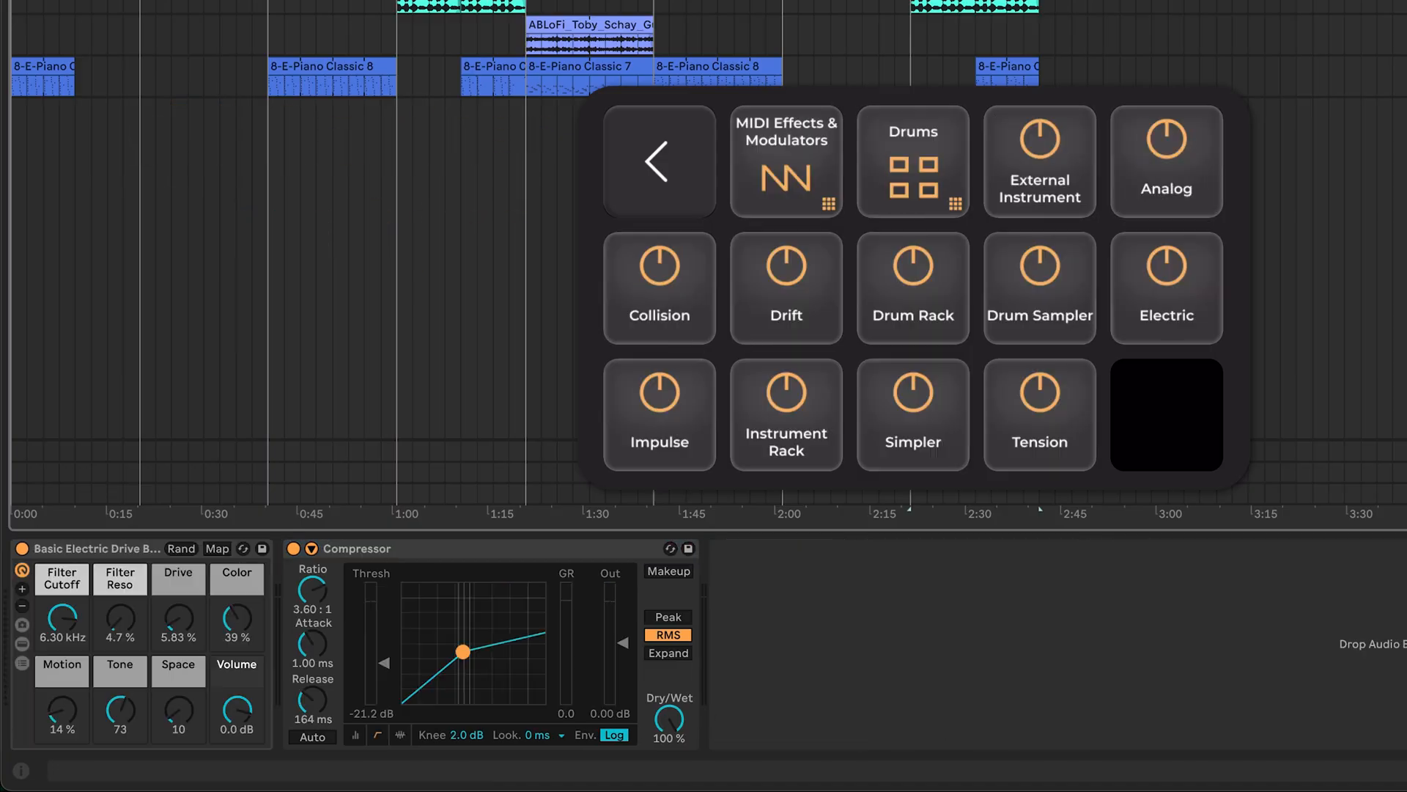
pyautogui.click(785, 288)
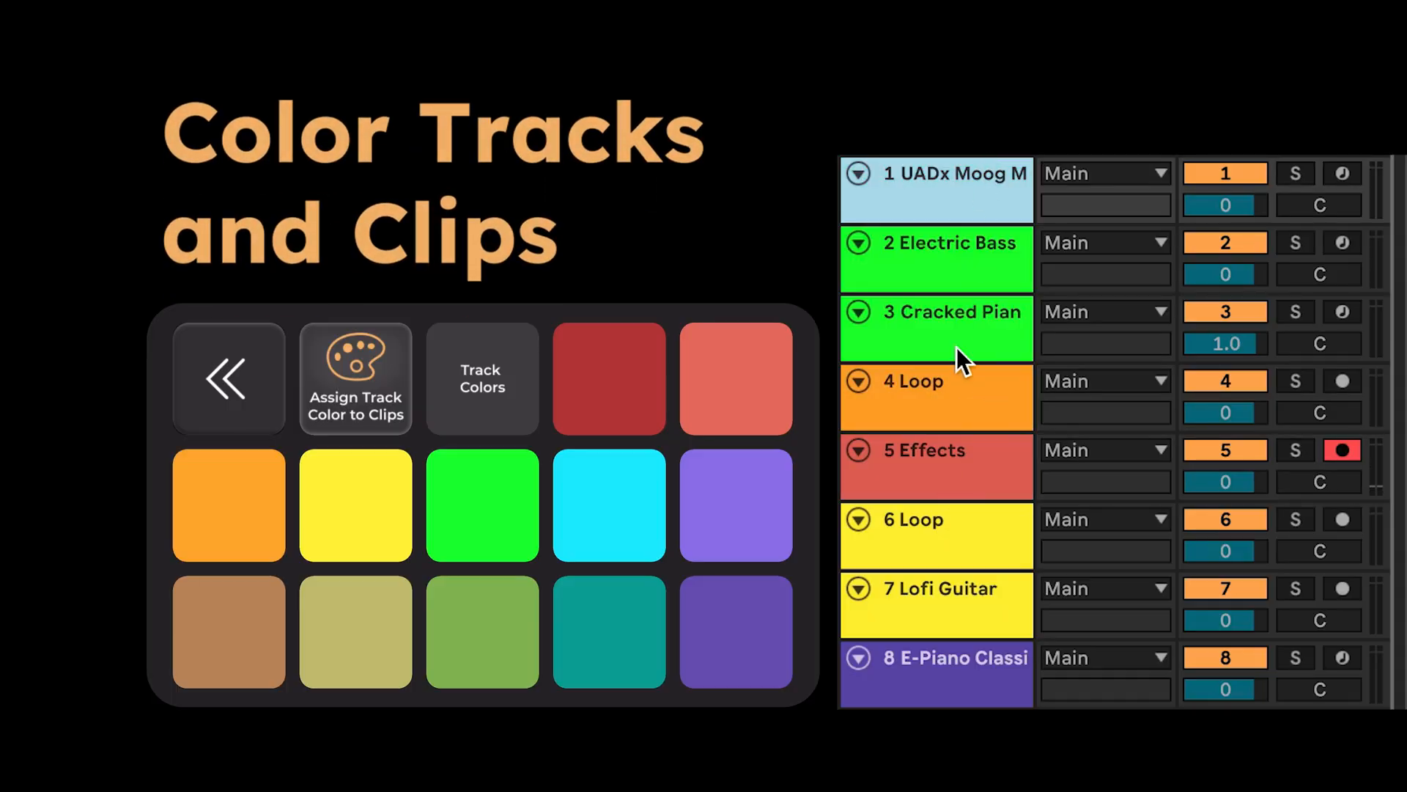
# Recolour the selected track with a swatch from the Colors palette.
pyautogui.click(607, 503)
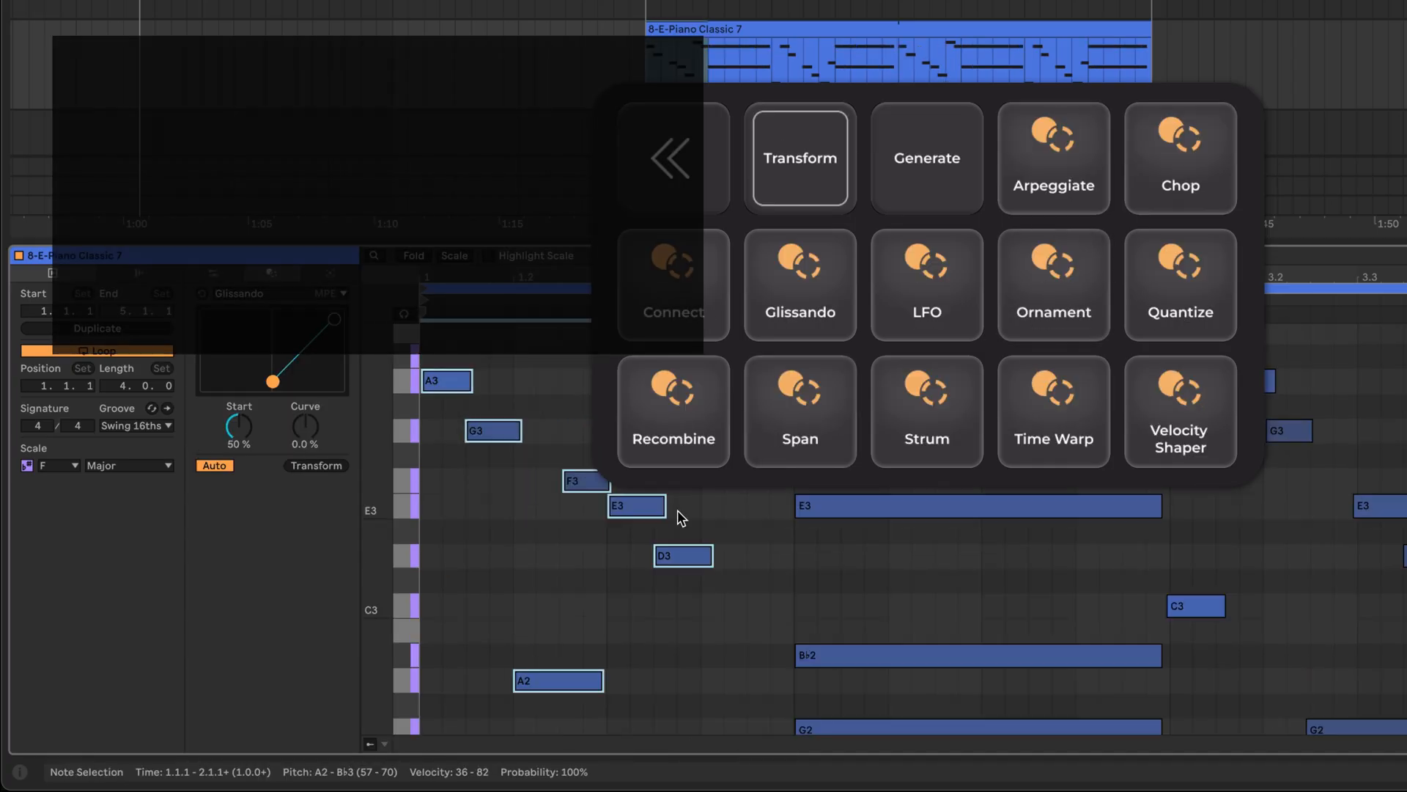
# Apply the Arpeggiate transform to the selected notes of the piano clip.
pyautogui.click(1054, 158)
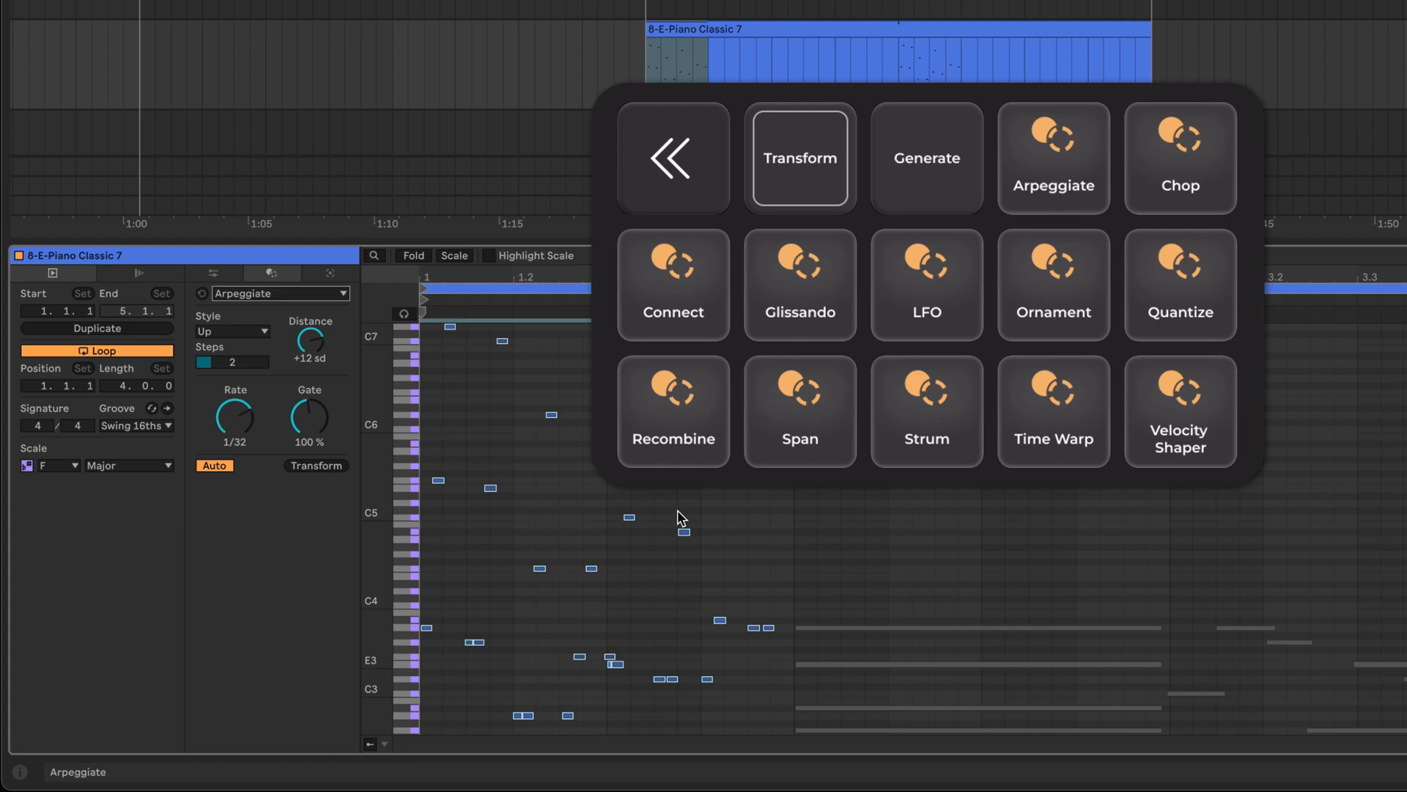